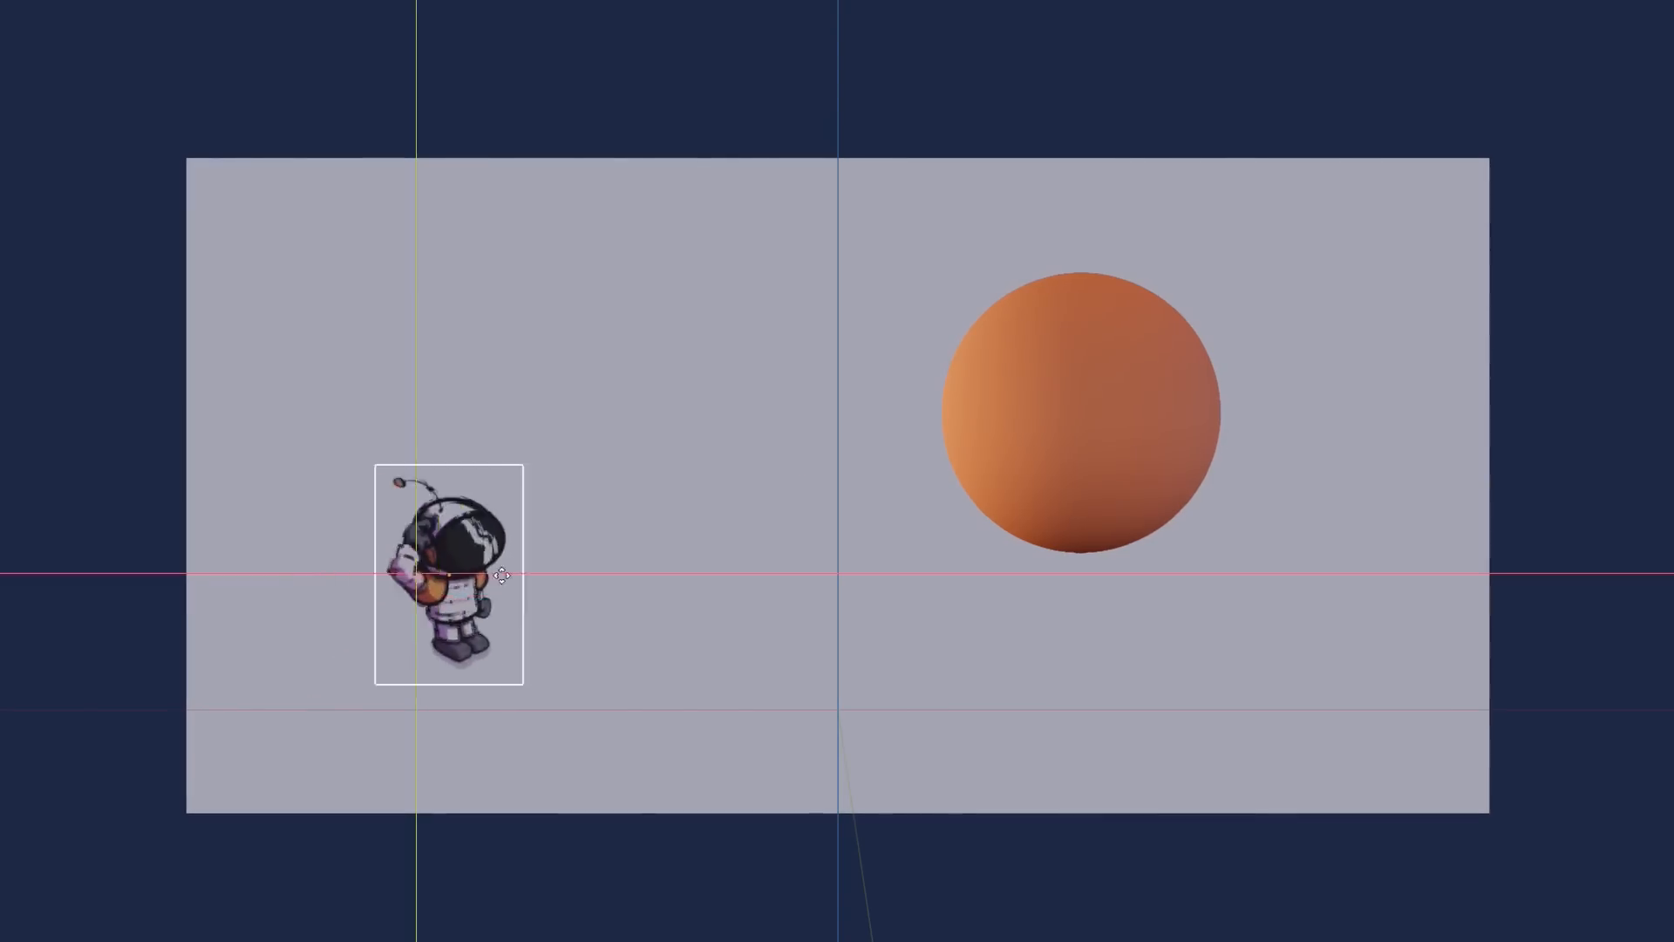
- Select the orange sphere and reach the Raymarch Cam inspector's W Rotation fields
left_click(1077, 412)
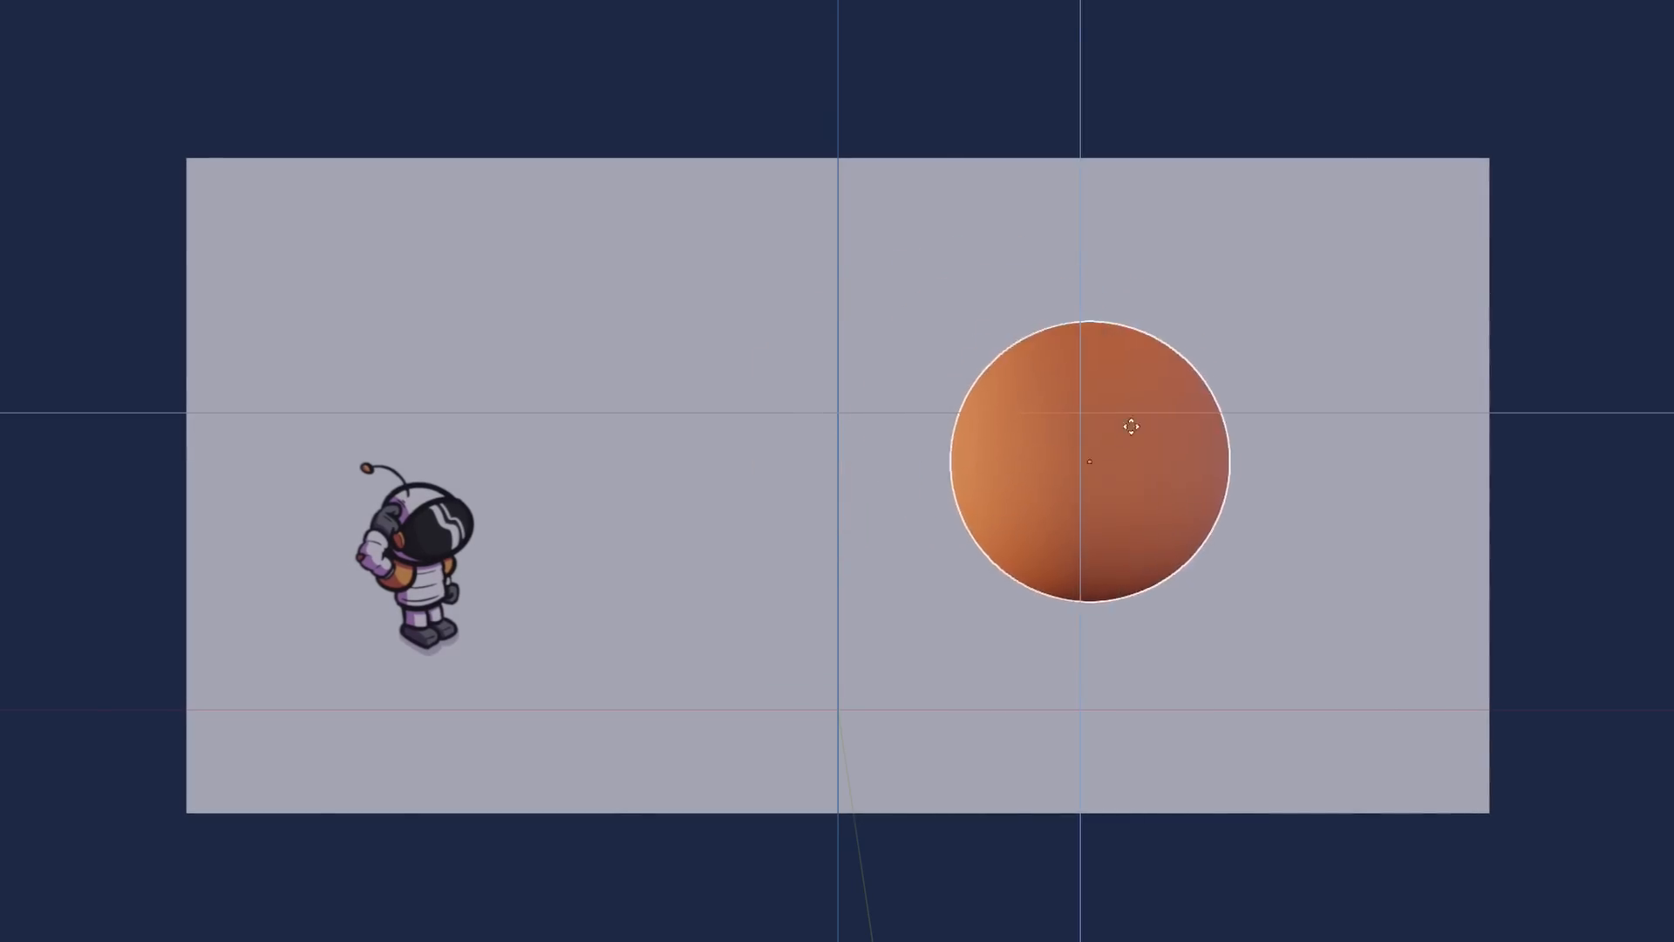
left_click(1085, 464)
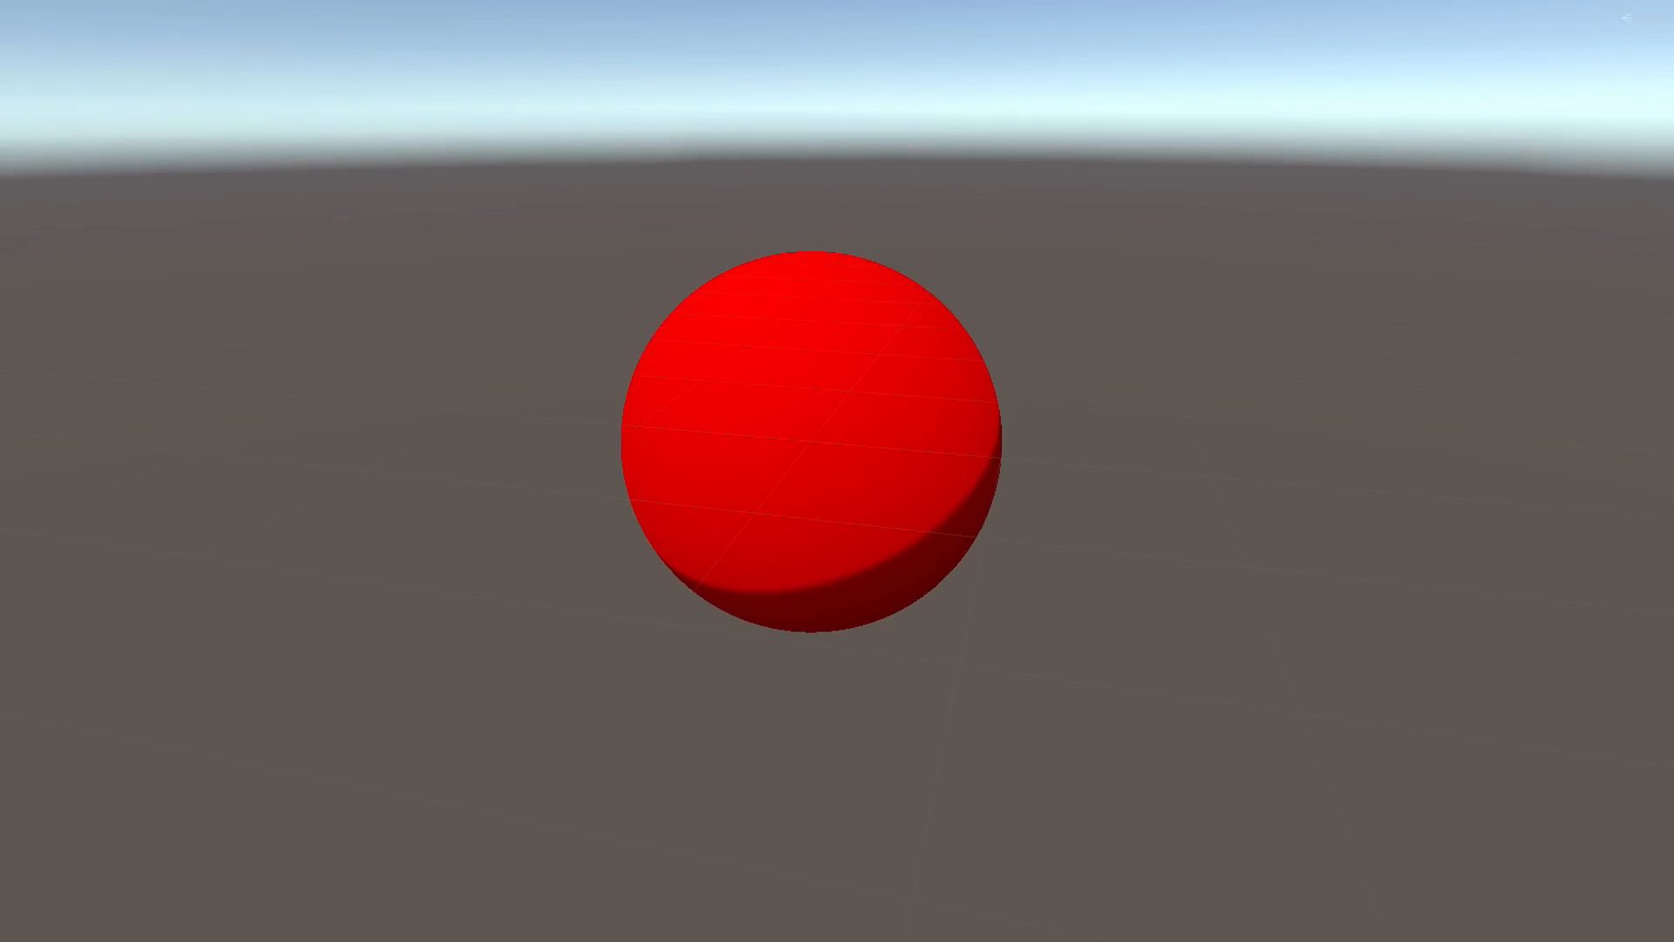
left_click(810, 443)
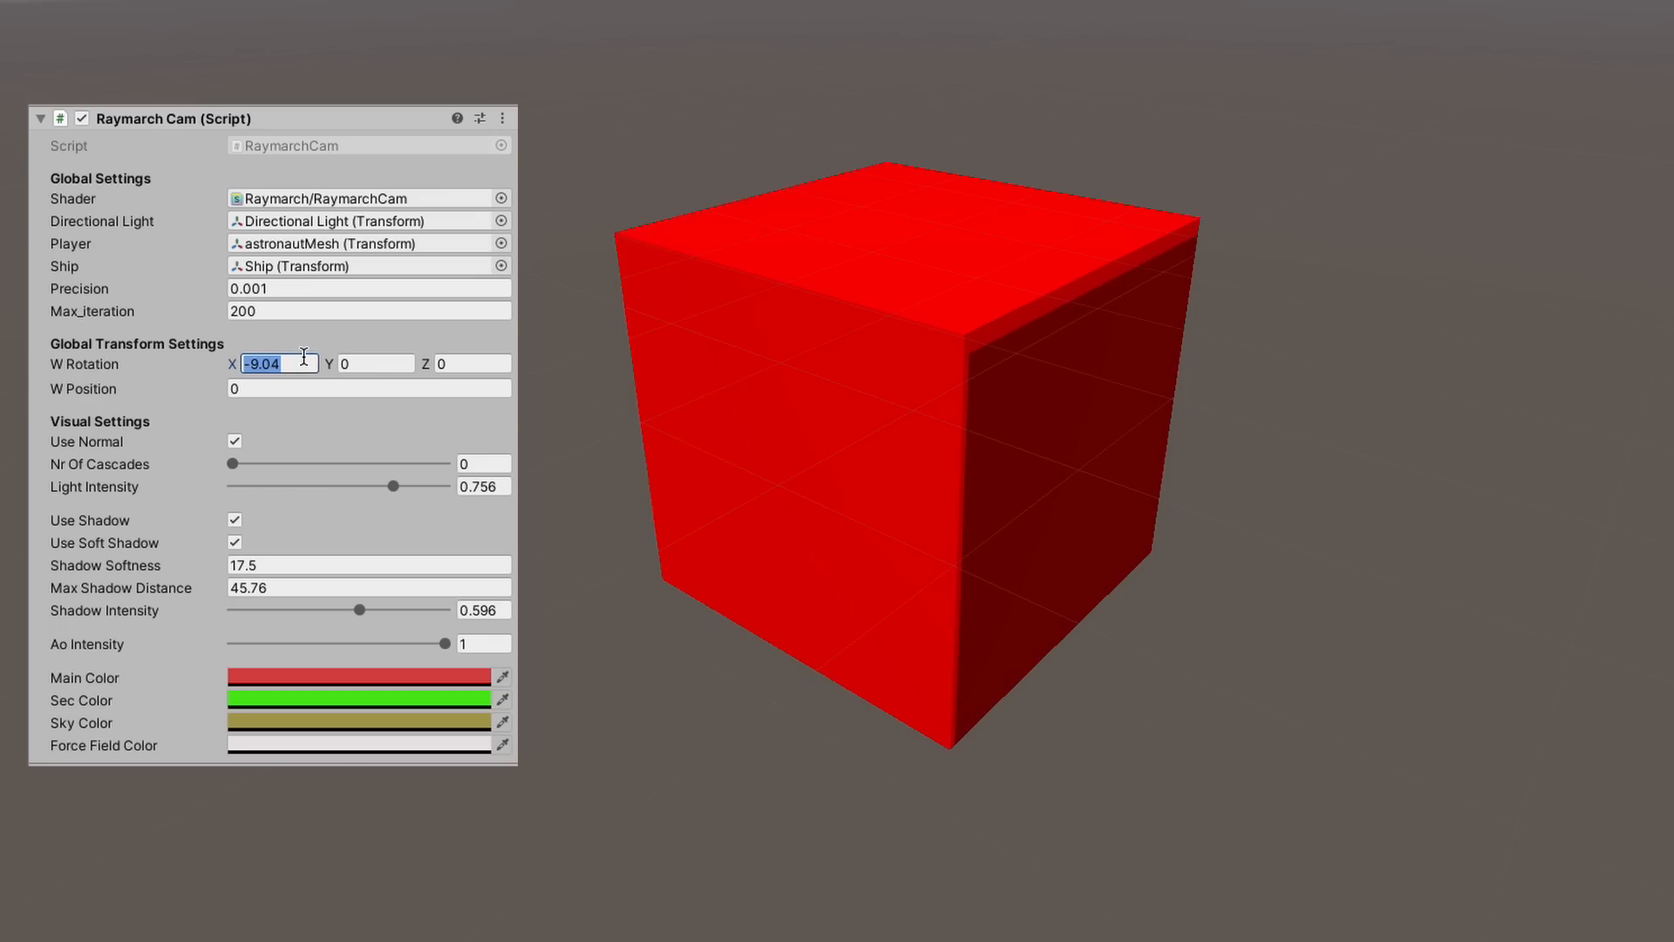
- Set the cube's 4D W rotation to X 150.05 and Y 192.01 by dragging the fields
type("0")
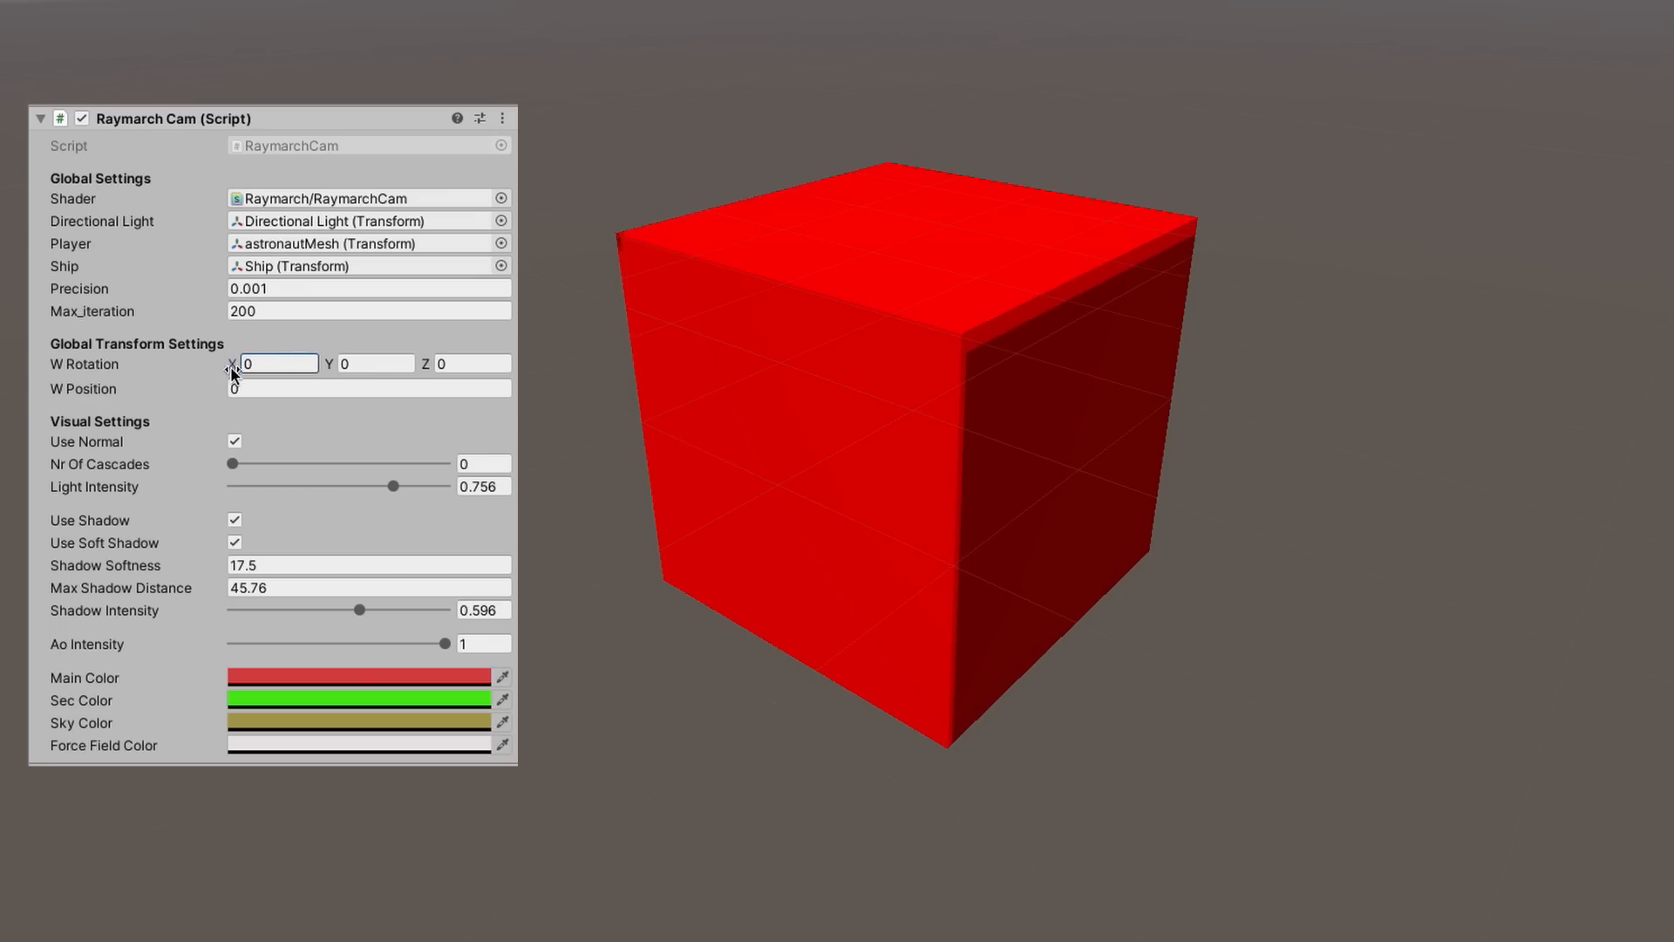
left_click_drag(232, 365, 334, 365)
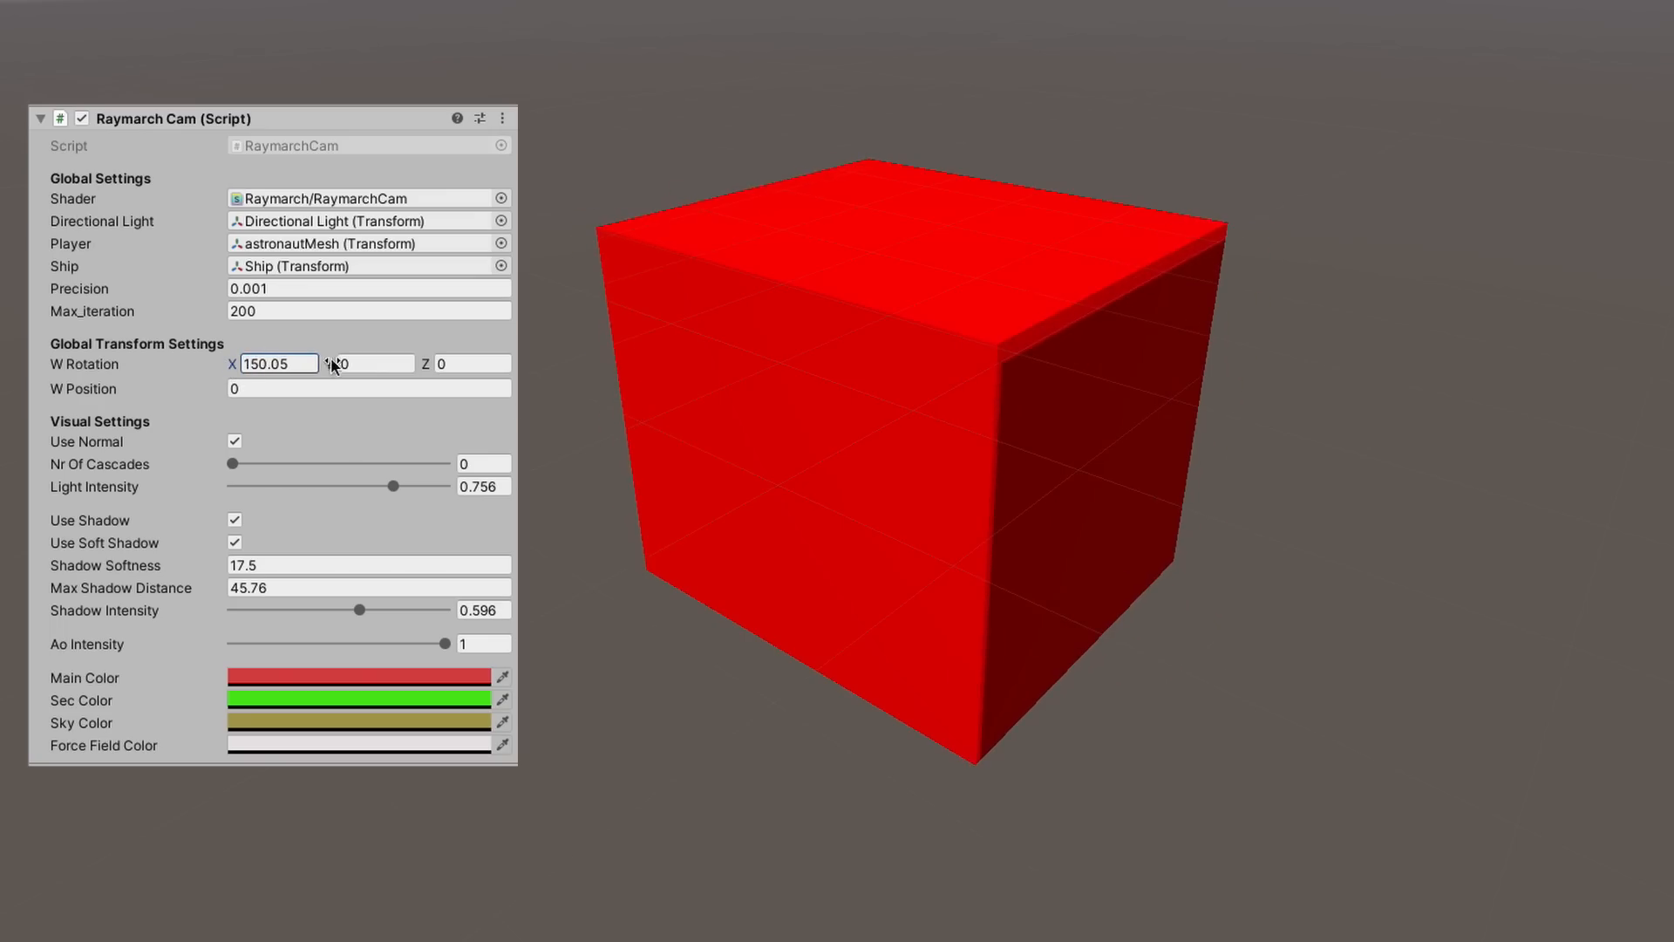
left_click_drag(329, 363, 363, 363)
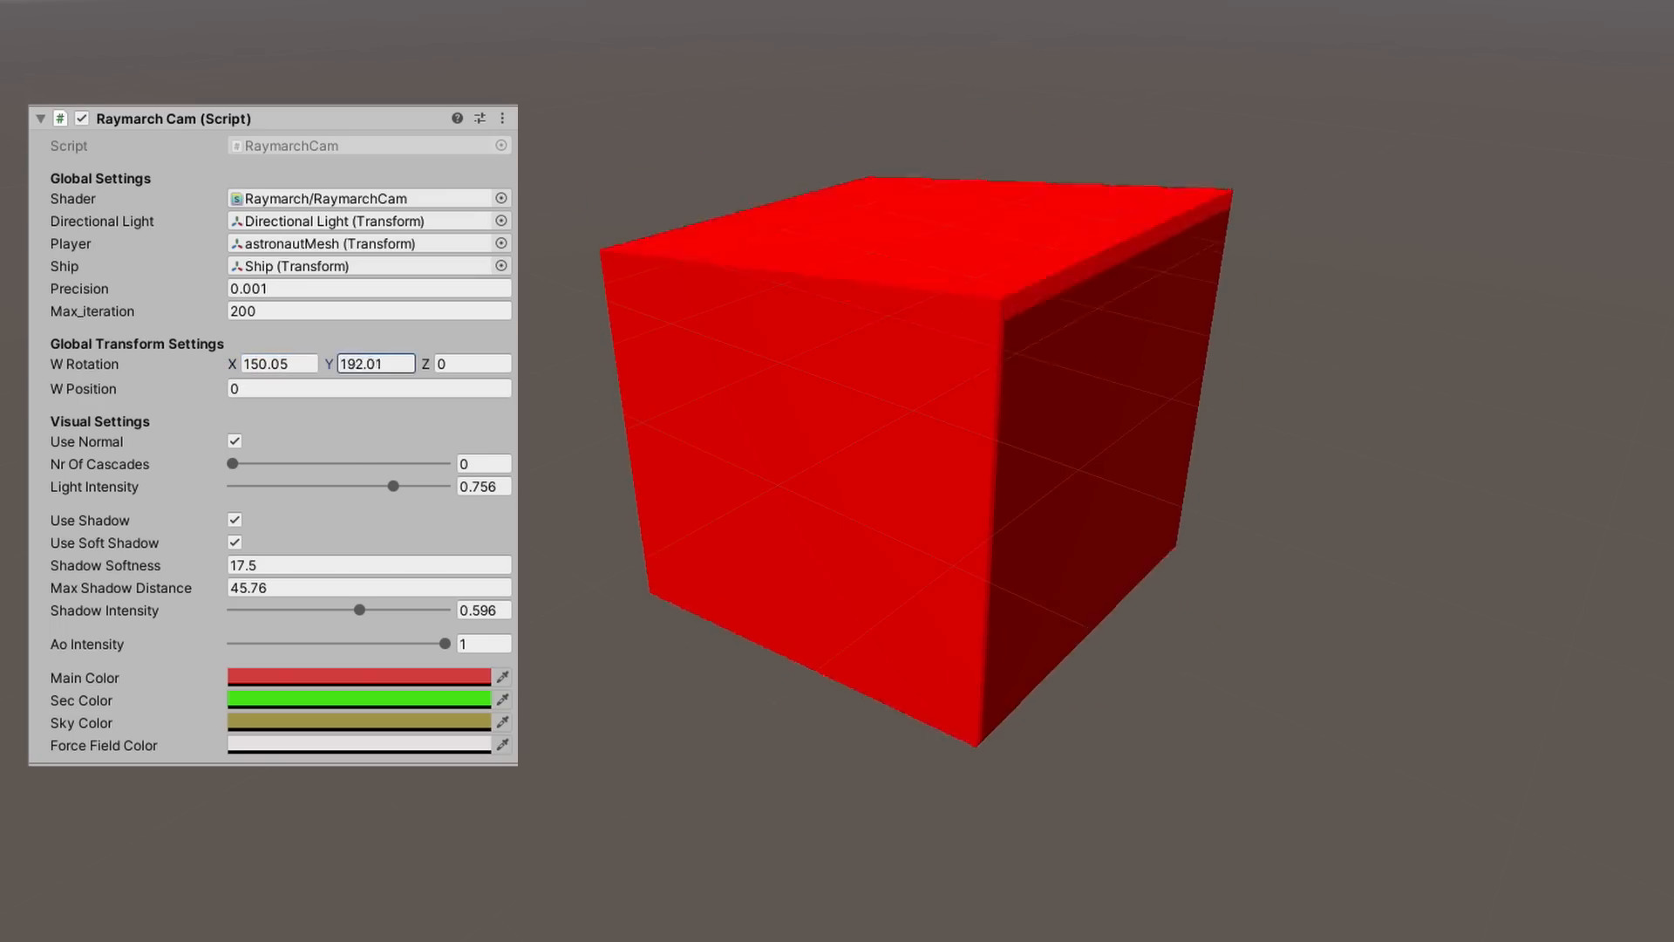
left_click_drag(377, 363, 555, 363)
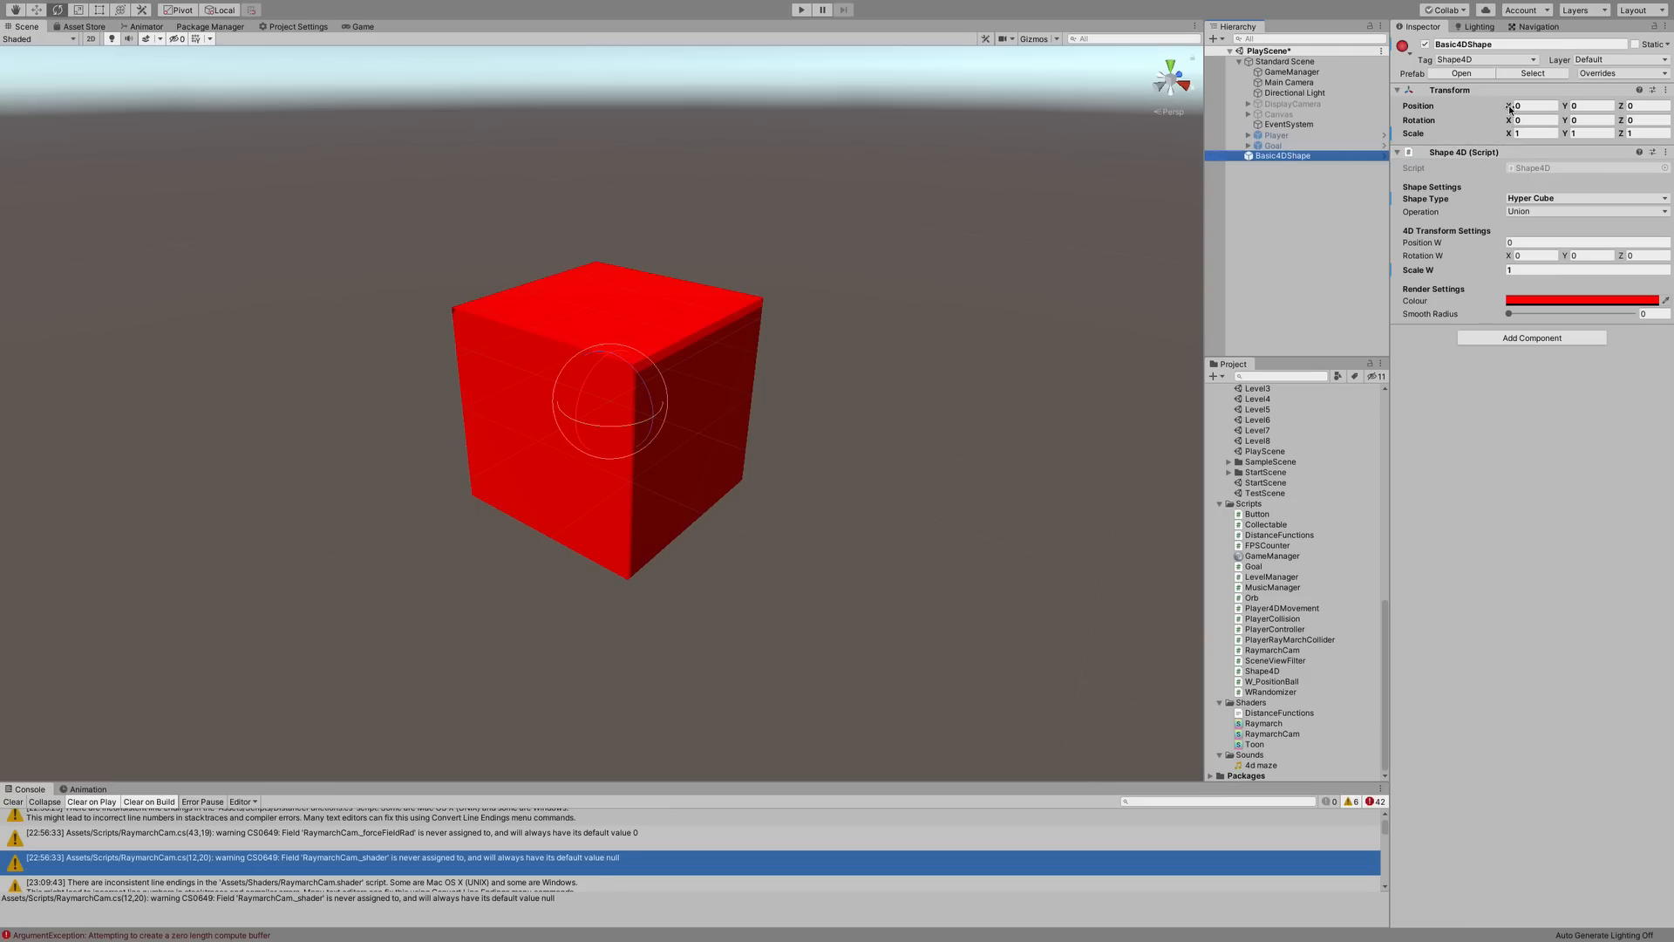
- Enter 43.14 into a Transform field of the Basic4DShape hypercube
type("43.14")
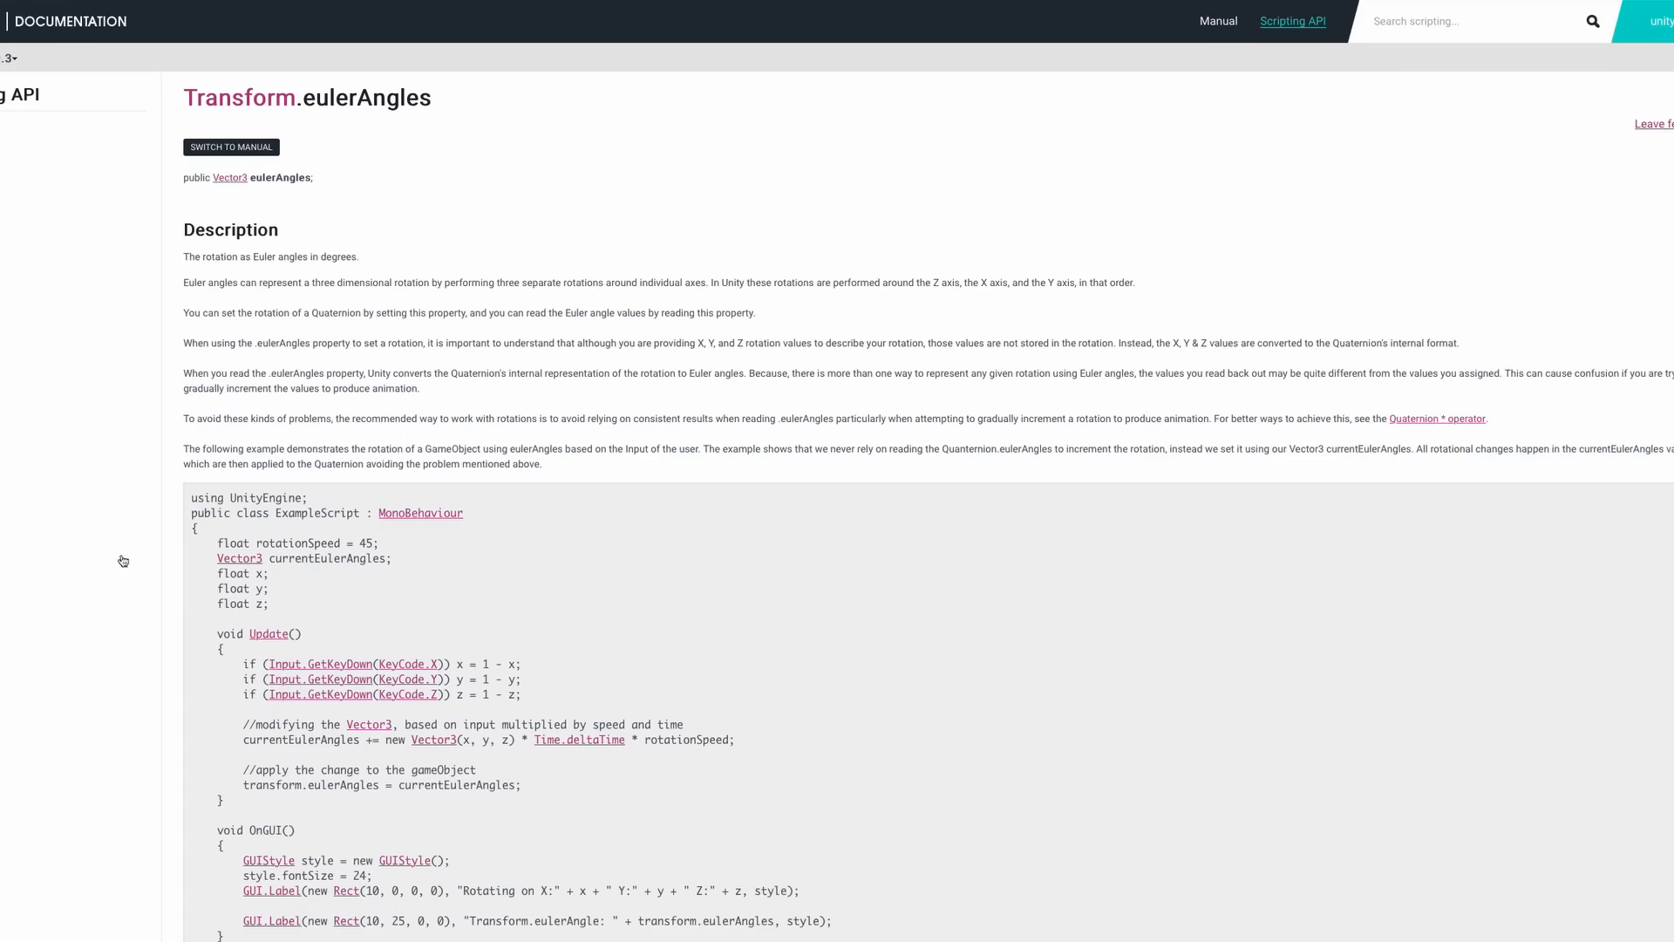
mouse_move(701, 369)
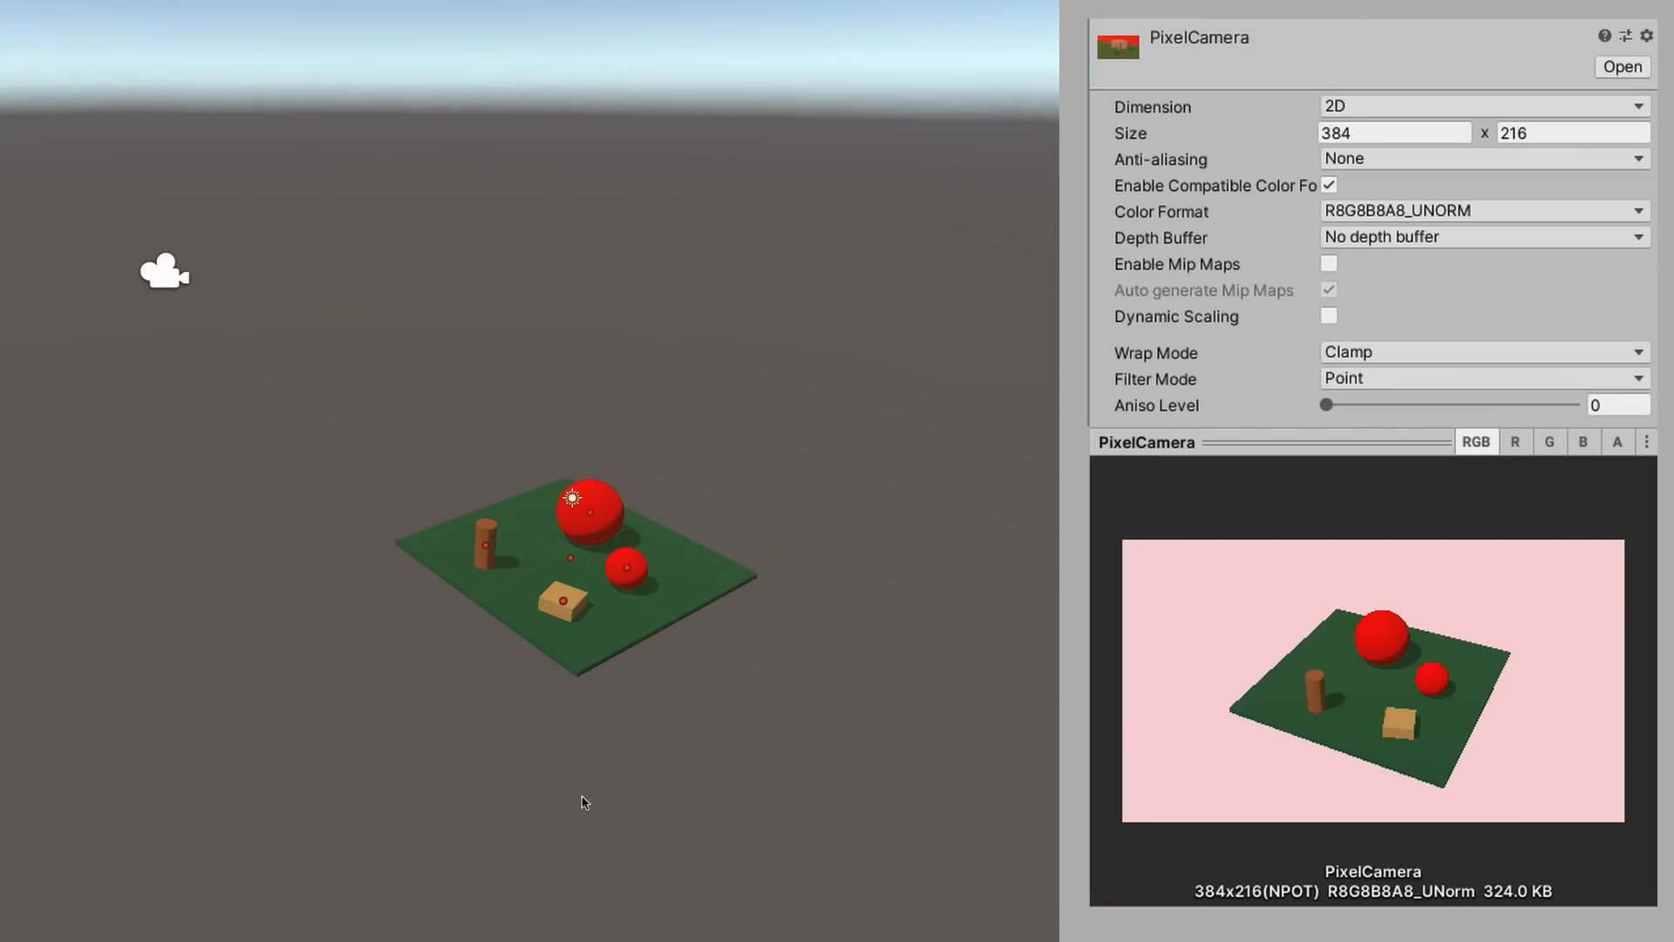
left_click(164, 270)
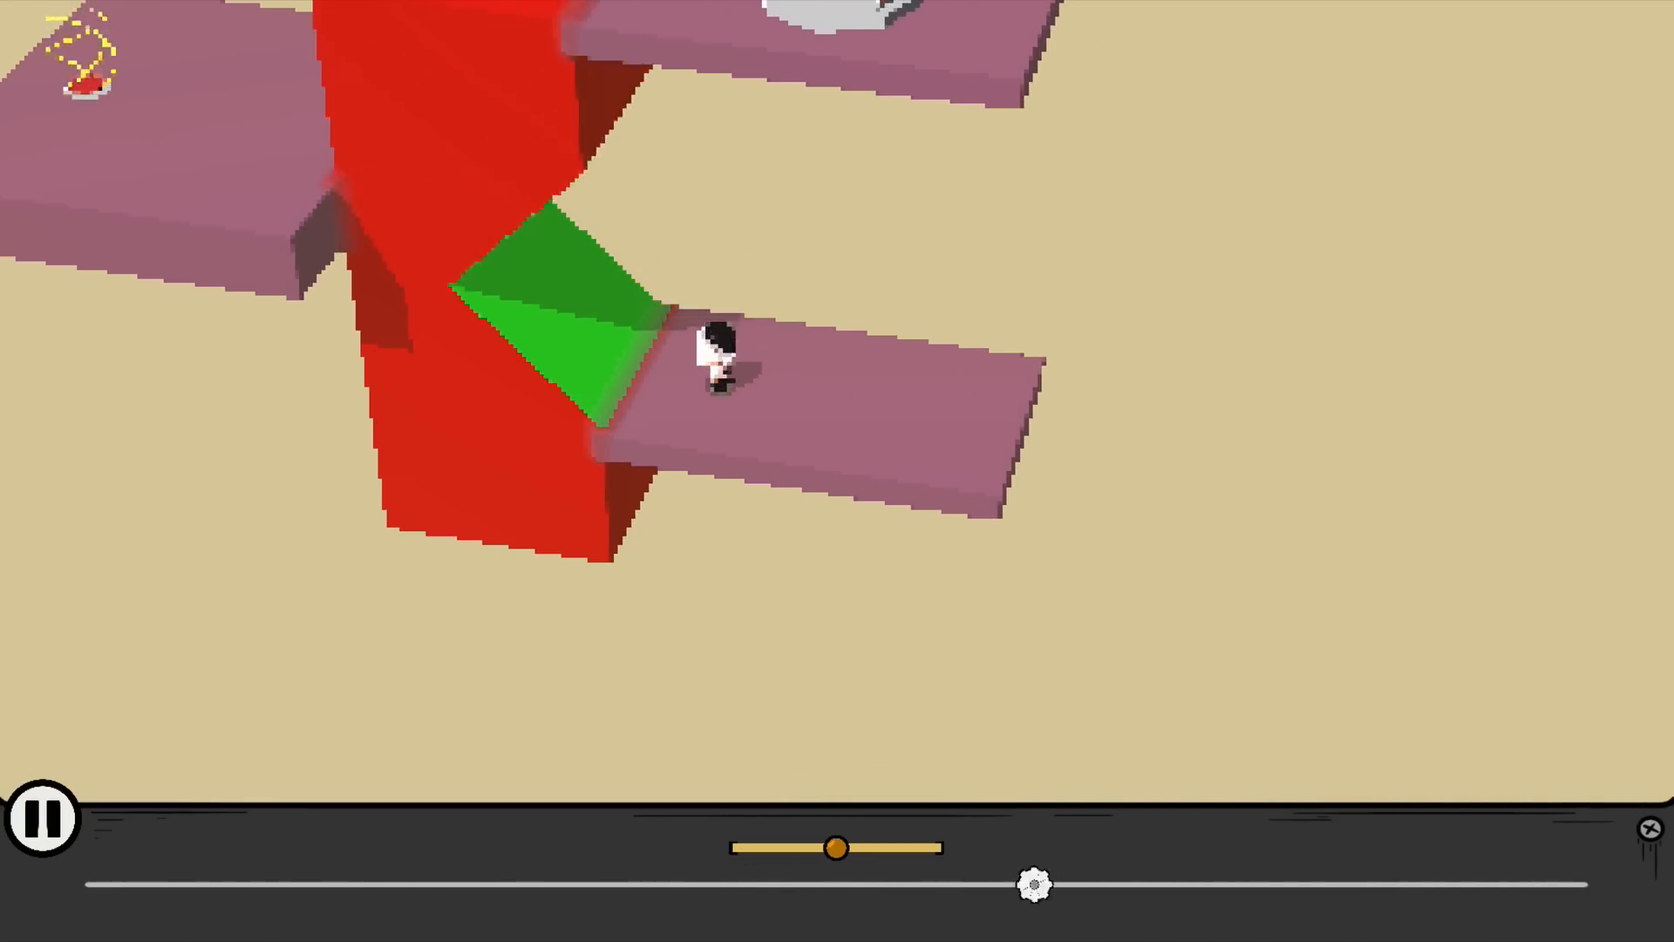
- Exit the pink-platform level to the eight-level Select Level screen
left_click(42, 816)
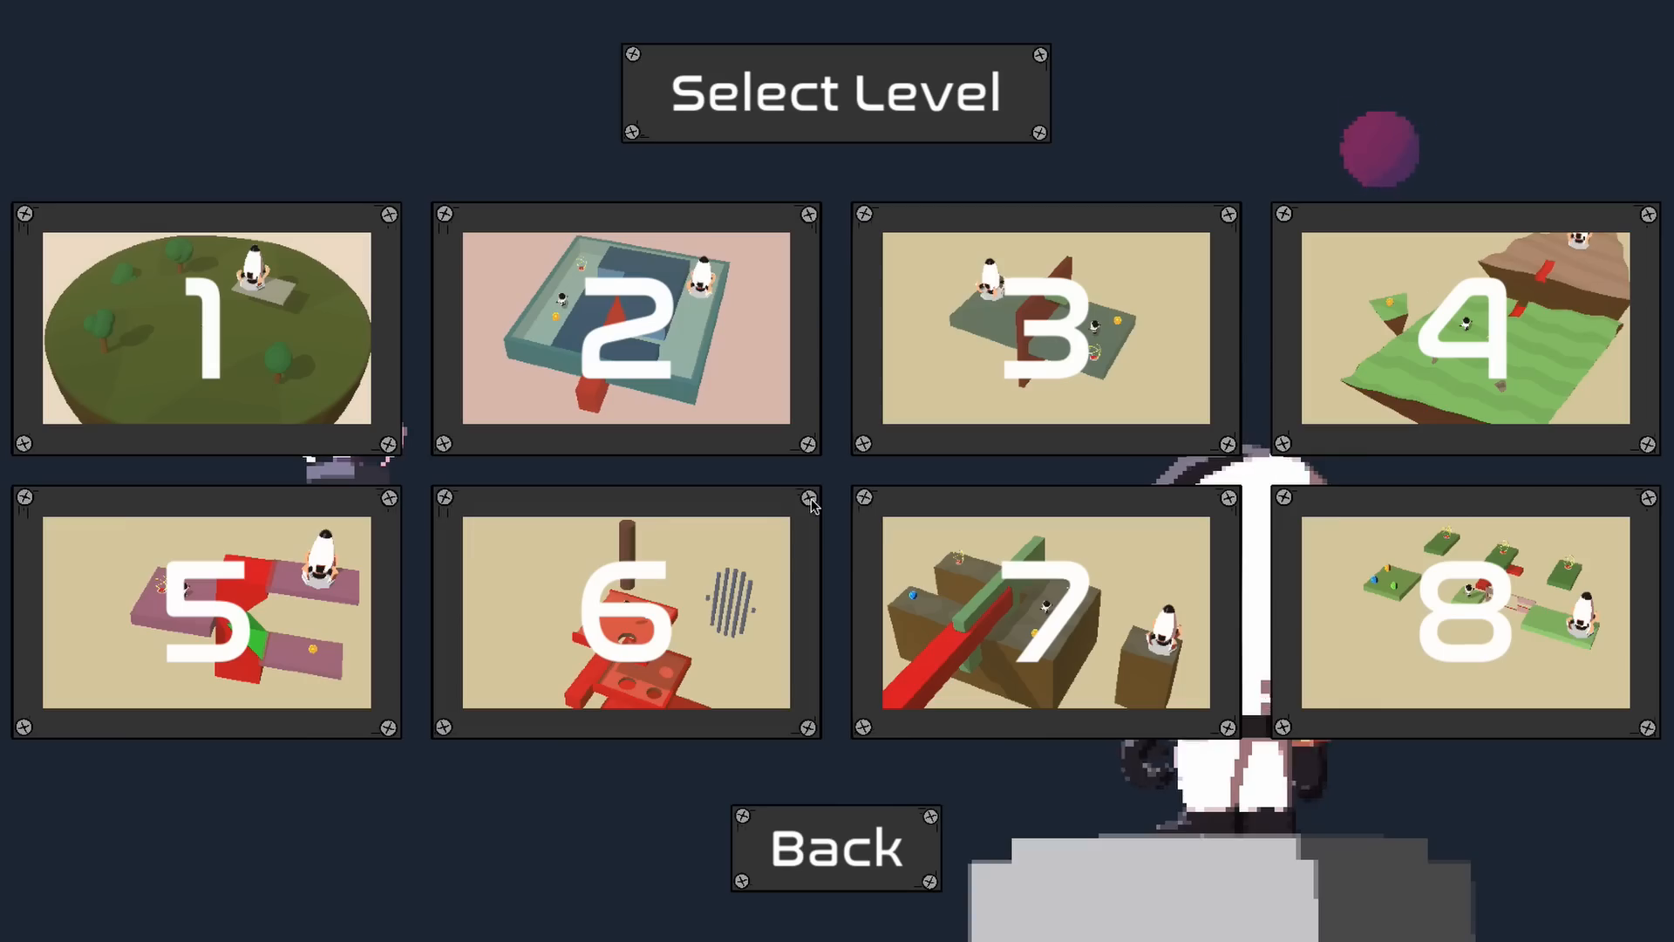
mouse_move(446, 612)
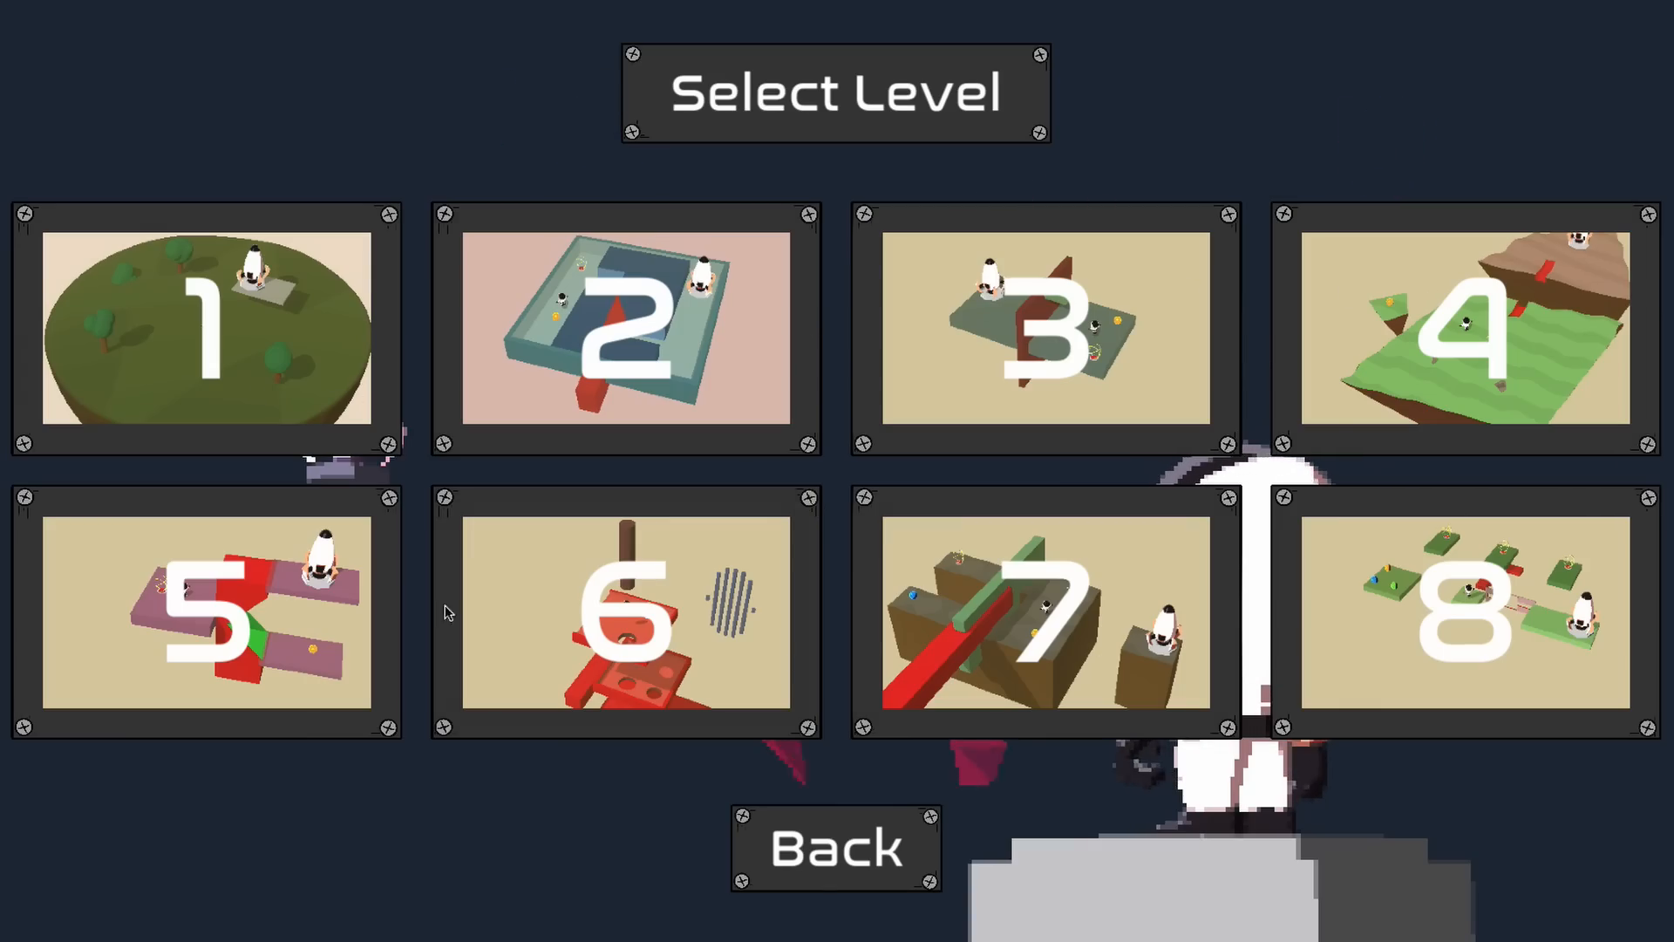